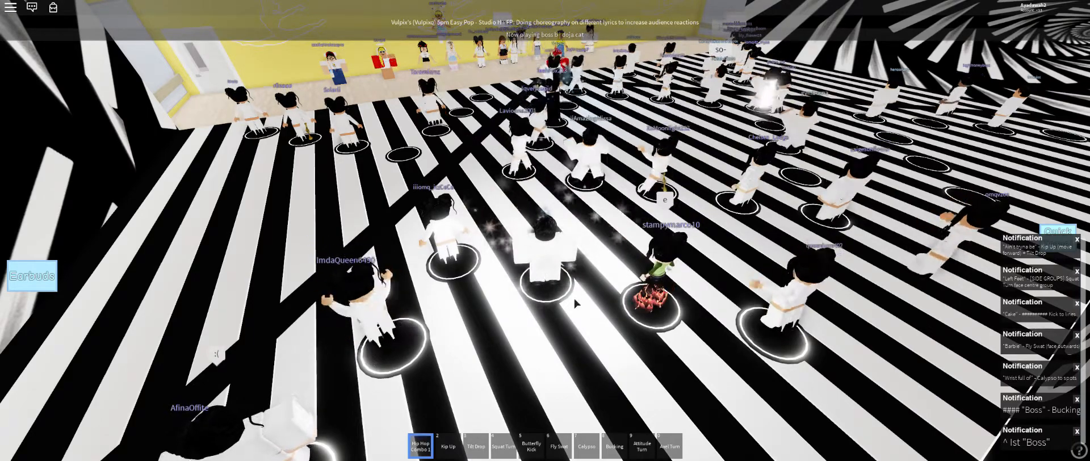
# Make the avatar perform the Kip Up dance move from the hotbar
pyautogui.click(448, 446)
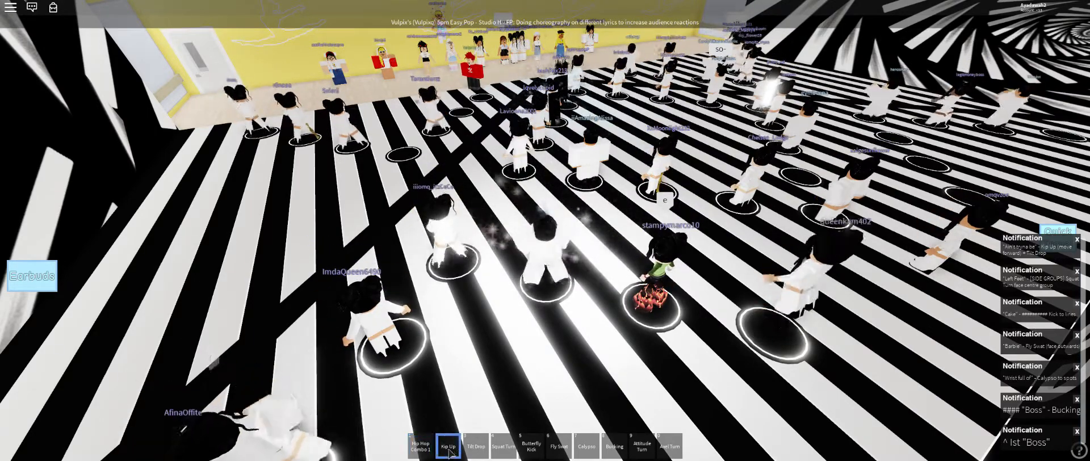